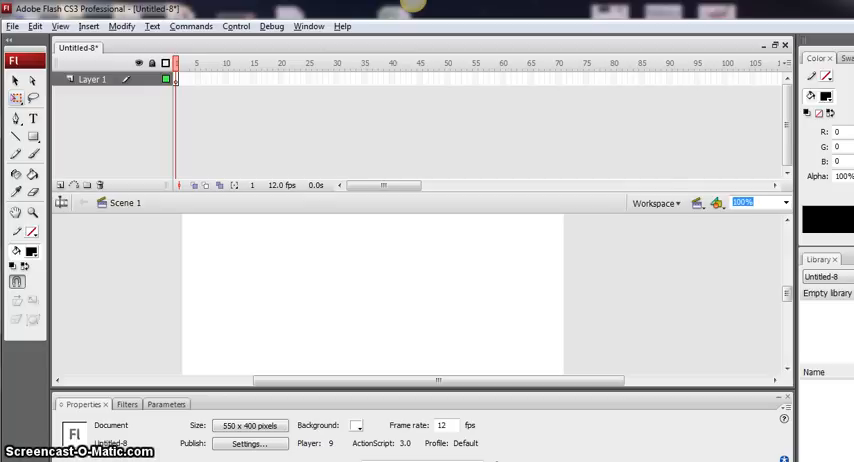
mouse_move(124, 256)
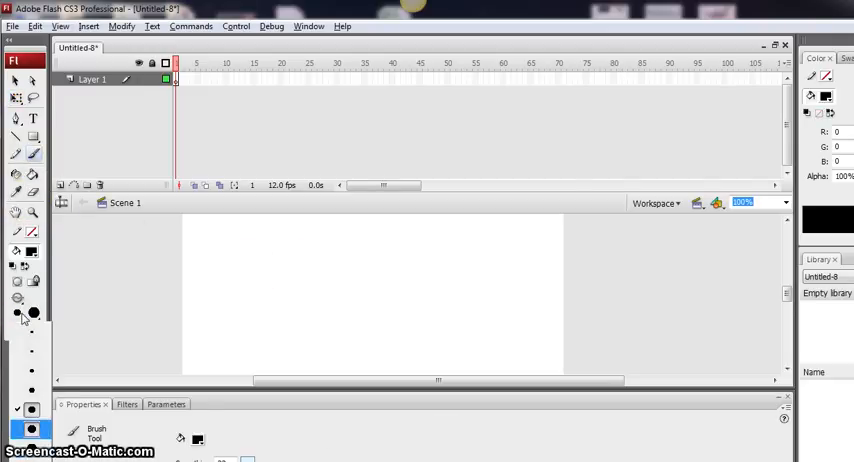
Paint a filled black oval with the Brush slightly left of the stage centre.
click(304, 276)
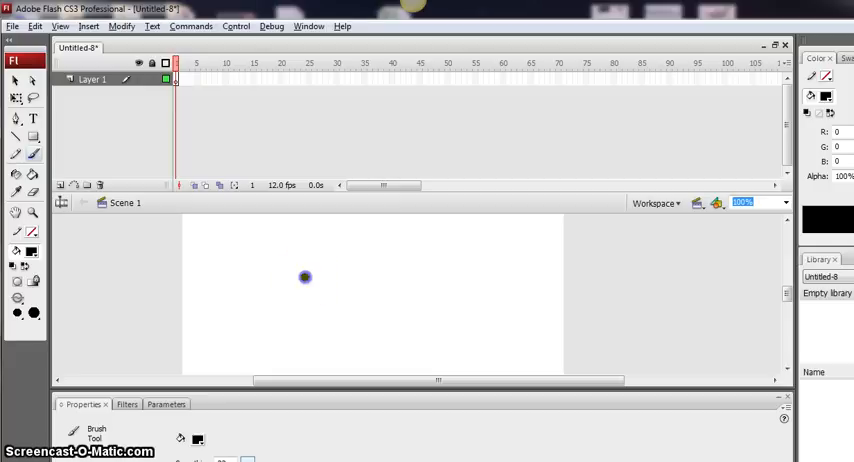
drag(308, 278, 320, 300)
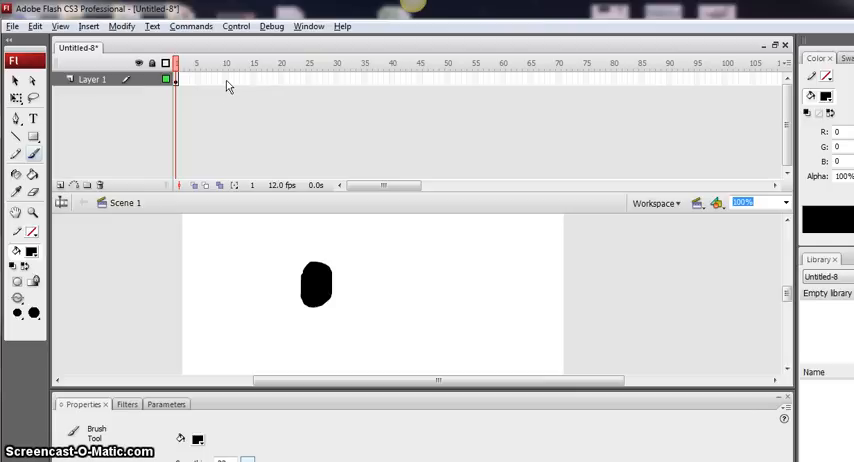
Insert a keyframe at frame 10 on the eye layer.
right_click(226, 80)
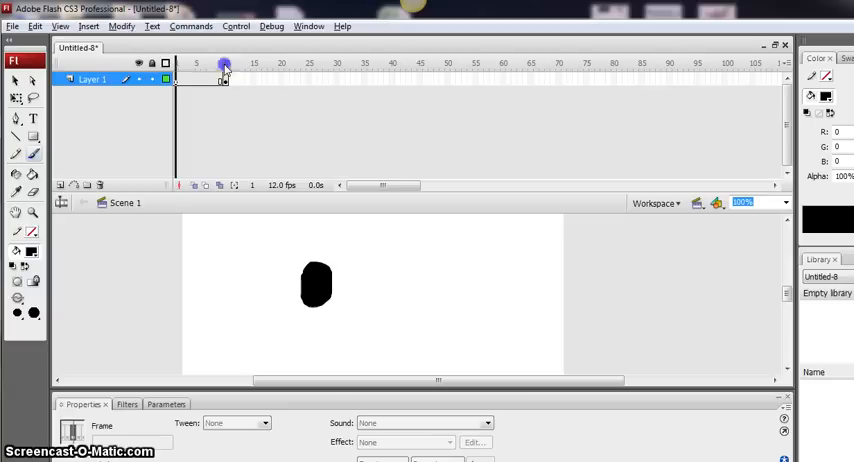
click(226, 64)
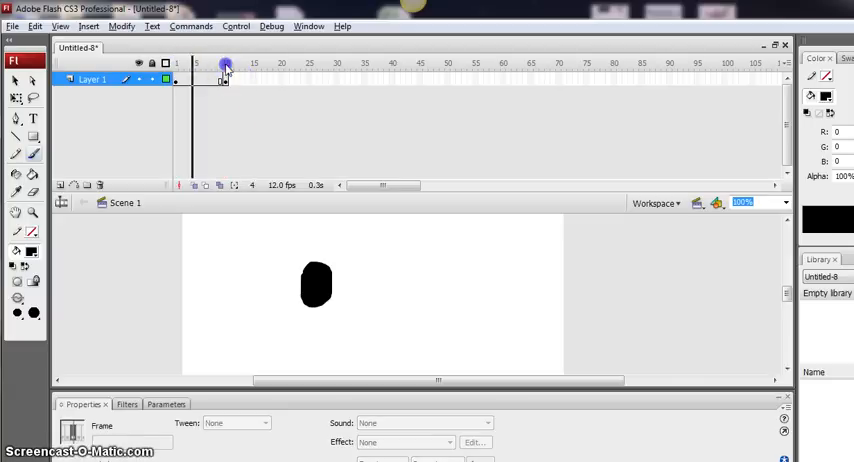
click(226, 62)
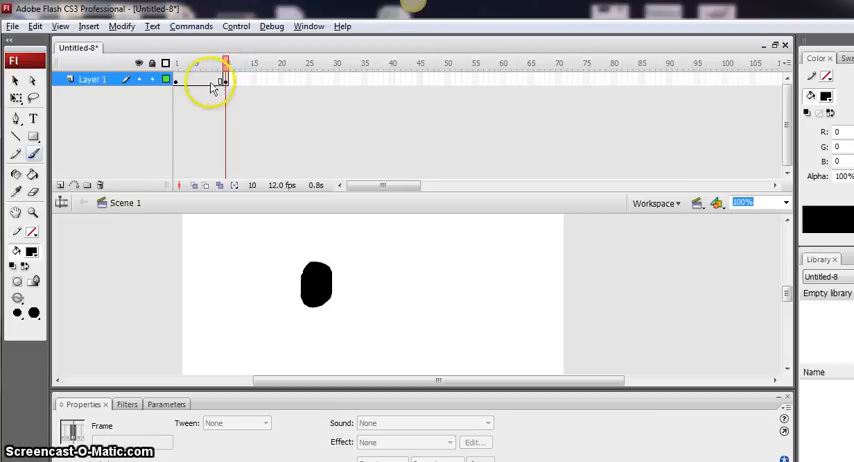
mouse_move(226, 80)
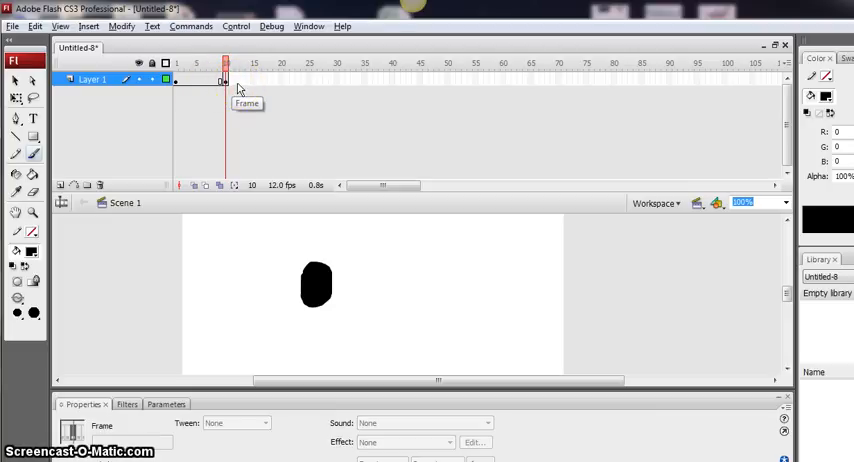
right_click(226, 80)
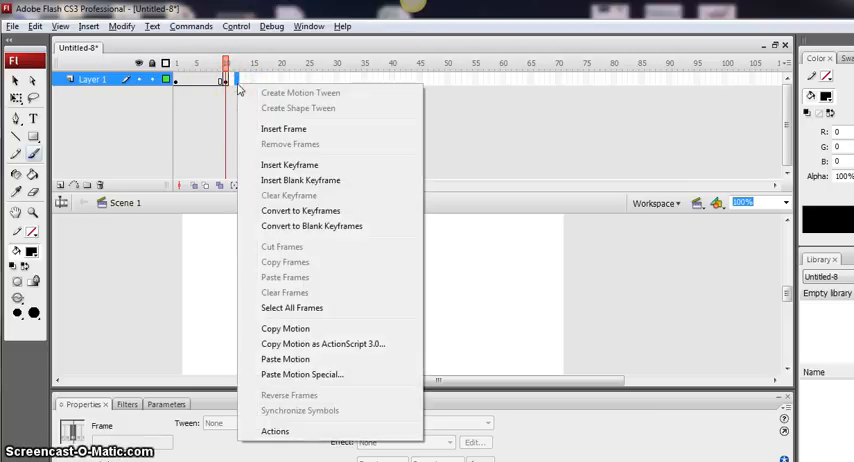
mouse_move(288, 164)
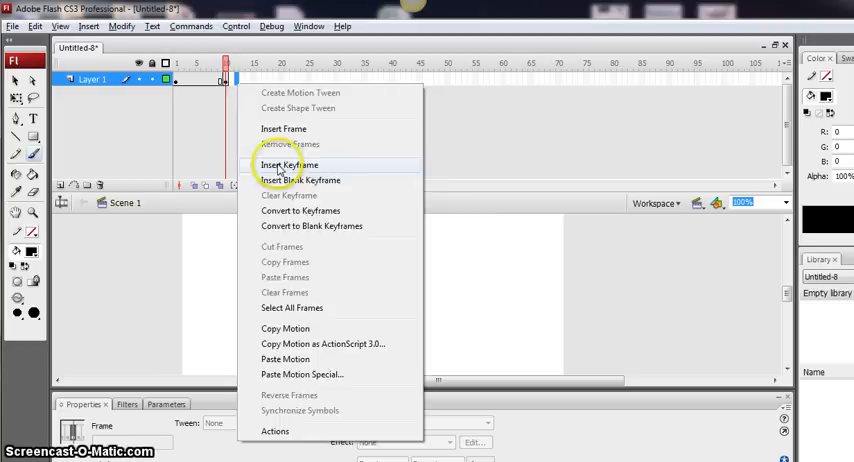
click(288, 164)
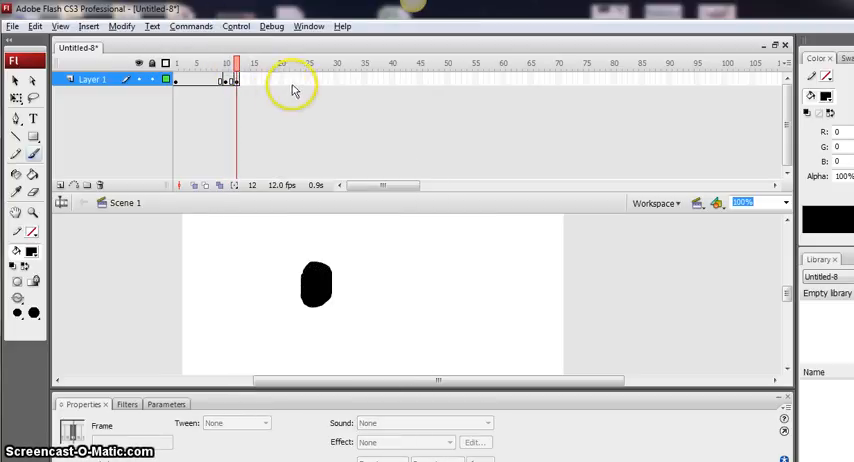
mouse_move(390, 84)
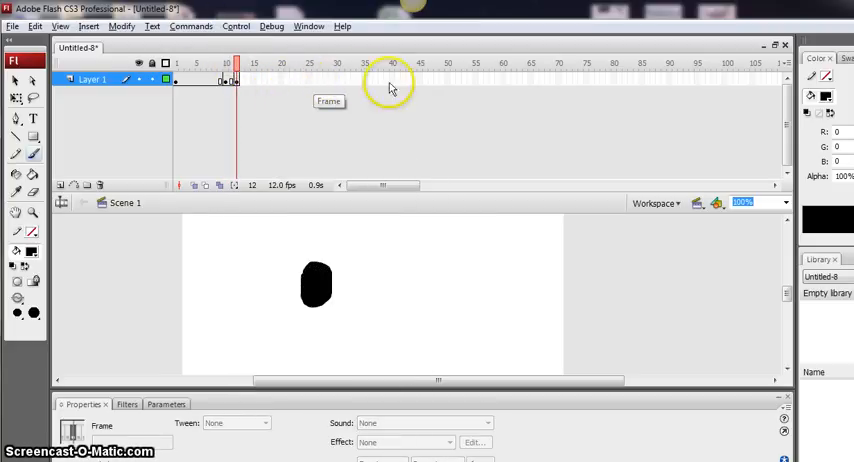
Insert a keyframe at frame 40 so the eye persists through the timeline.
right_click(392, 78)
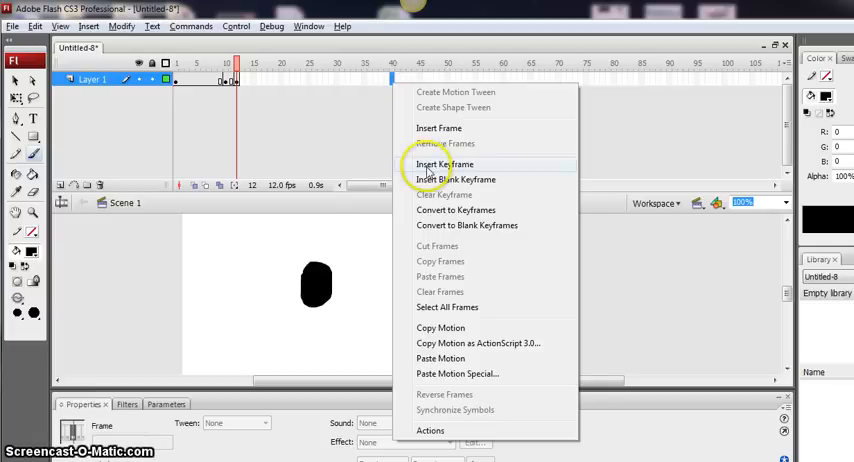
click(448, 164)
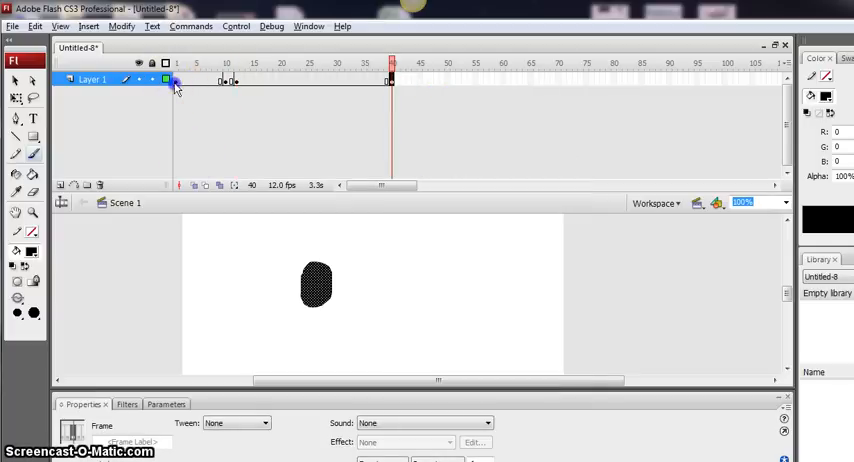
Go to frame 12 and select the eye shape with the Free Transform Tool (Q).
click(228, 62)
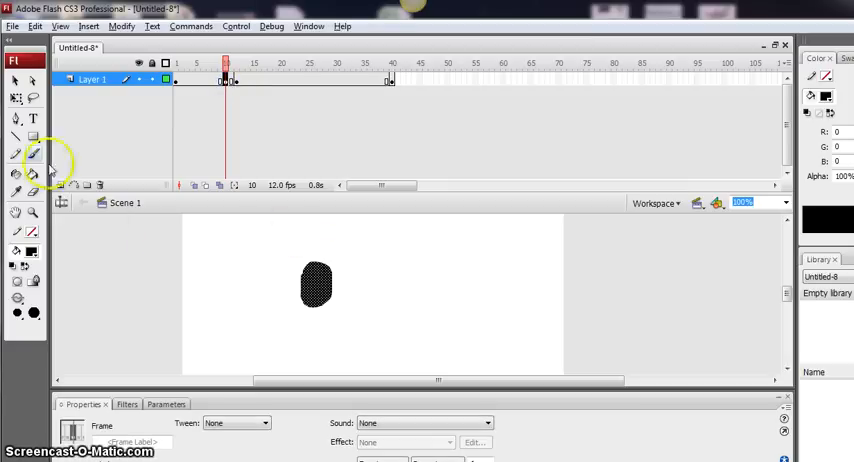
mouse_move(16, 100)
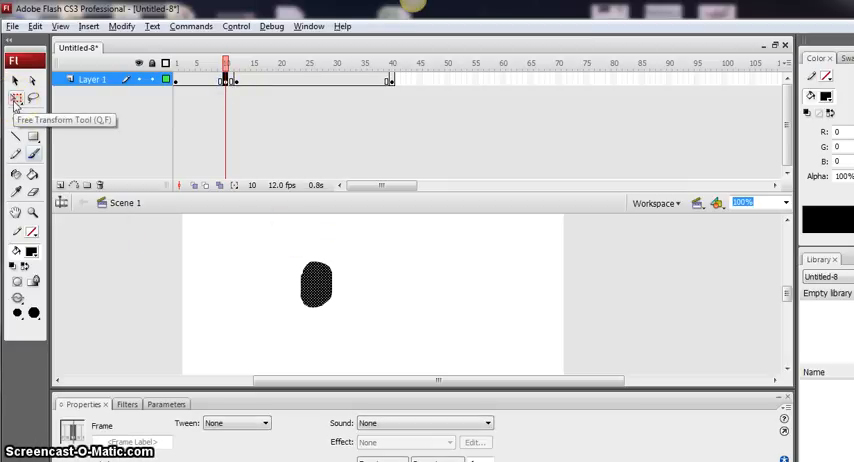
click(16, 98)
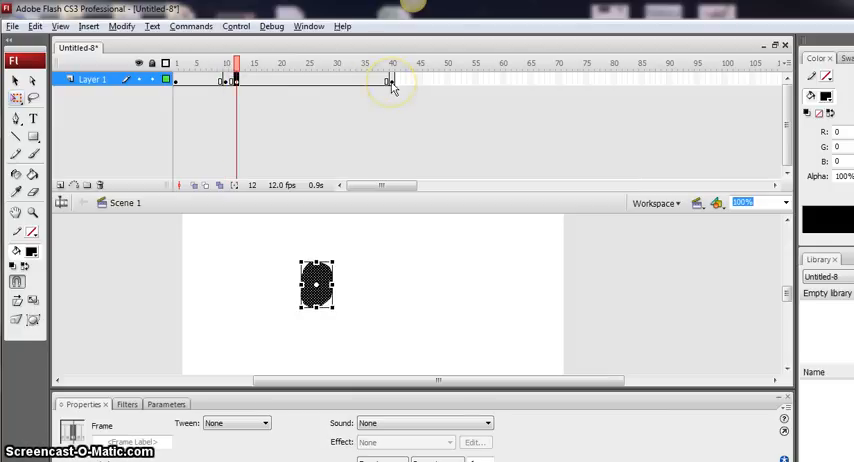
click(392, 62)
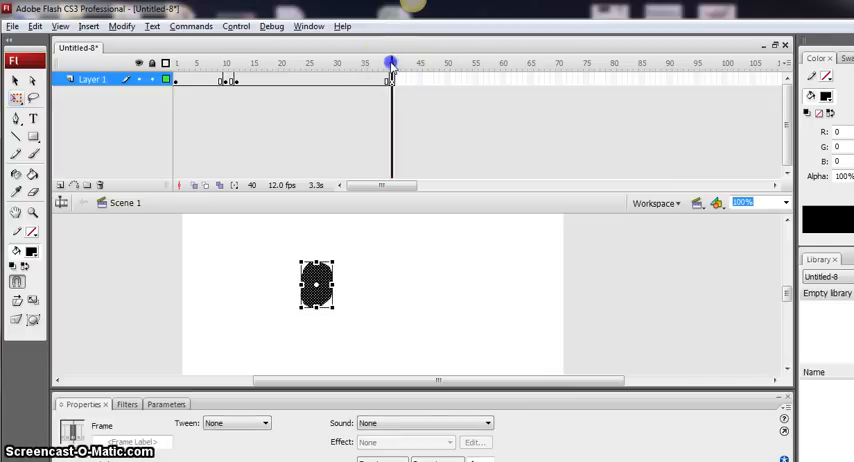
click(390, 64)
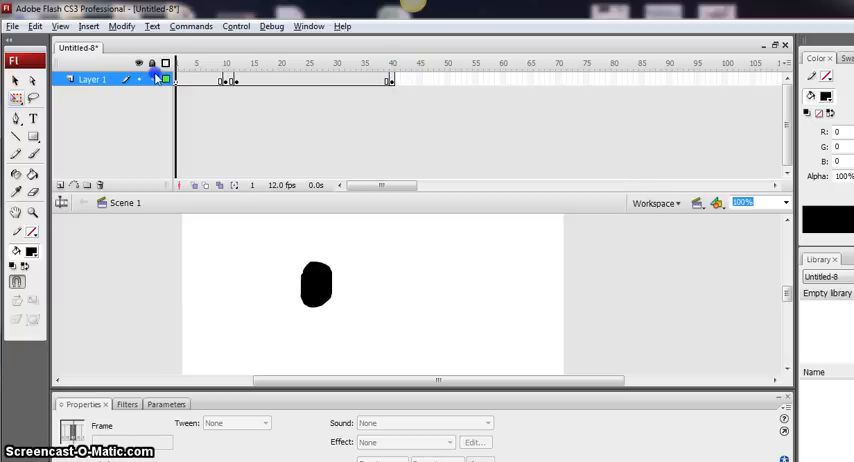
click(216, 80)
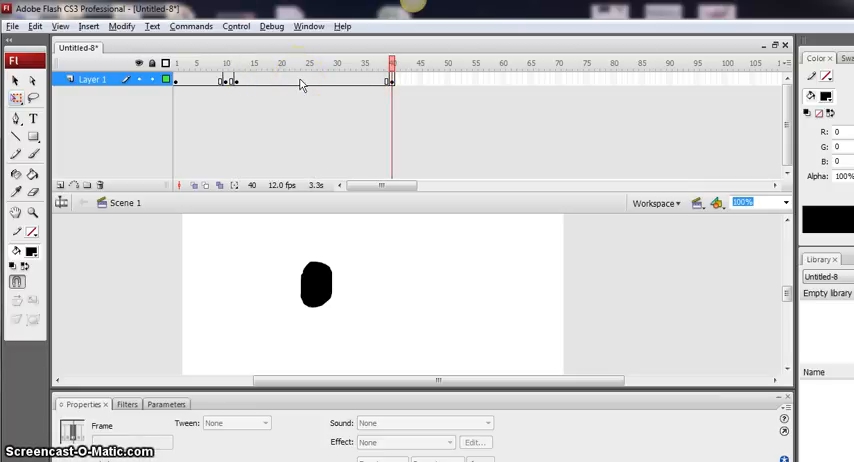
click(392, 62)
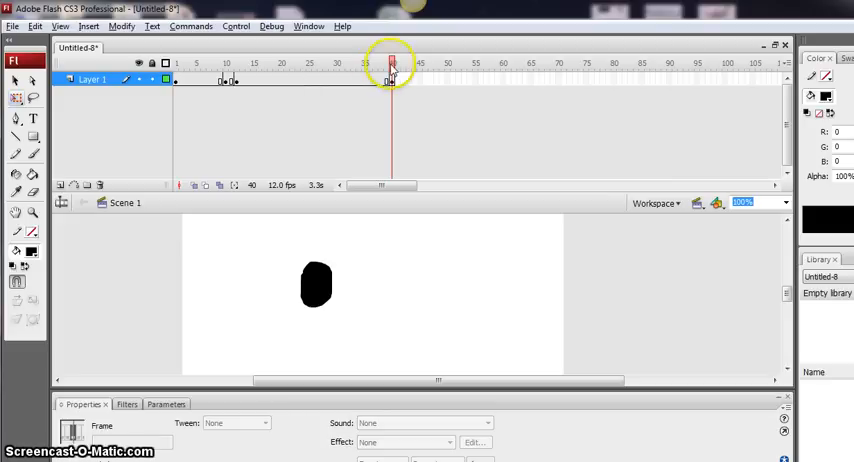